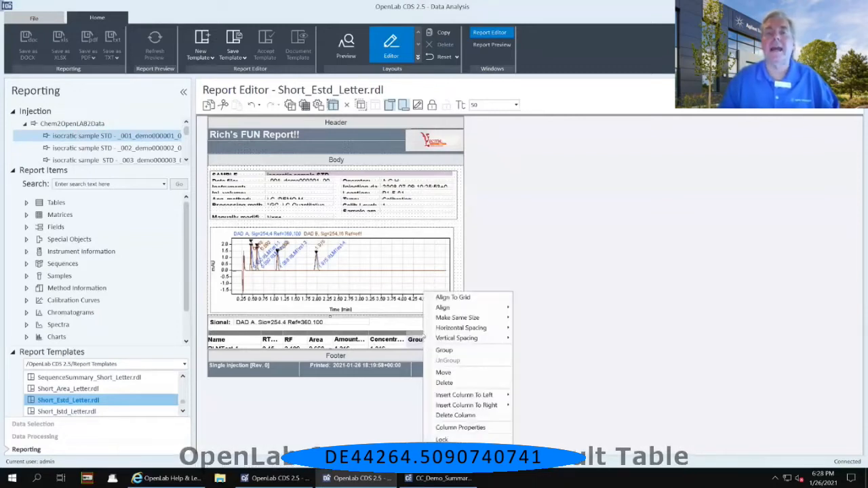
pyautogui.moveTo(461, 327)
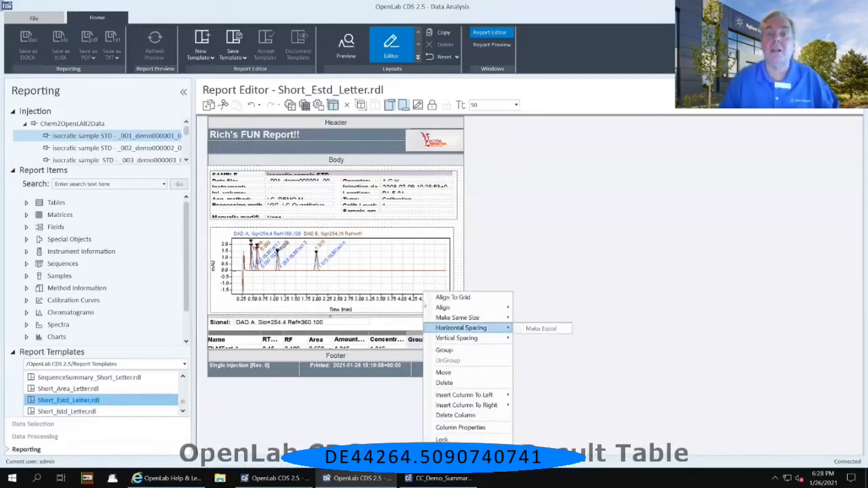
pyautogui.moveTo(457, 337)
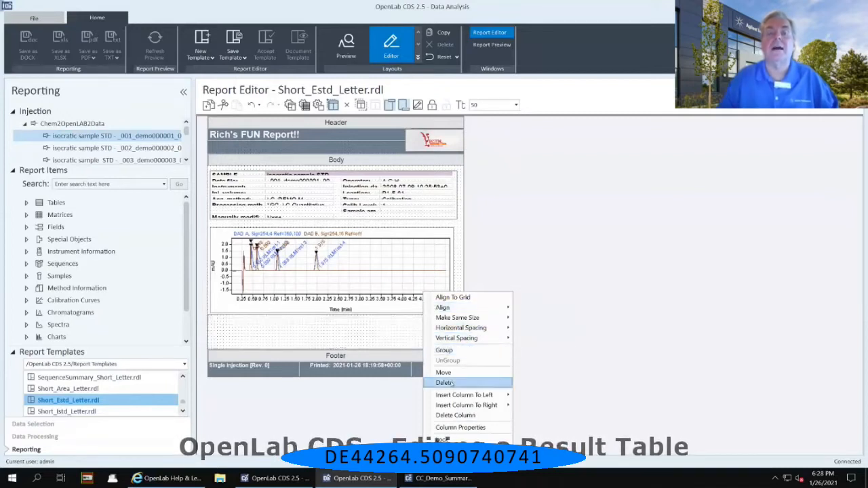
# - Bring up the editing menu for the result table's trailing Concentration and Group columns
pyautogui.click(445, 382)
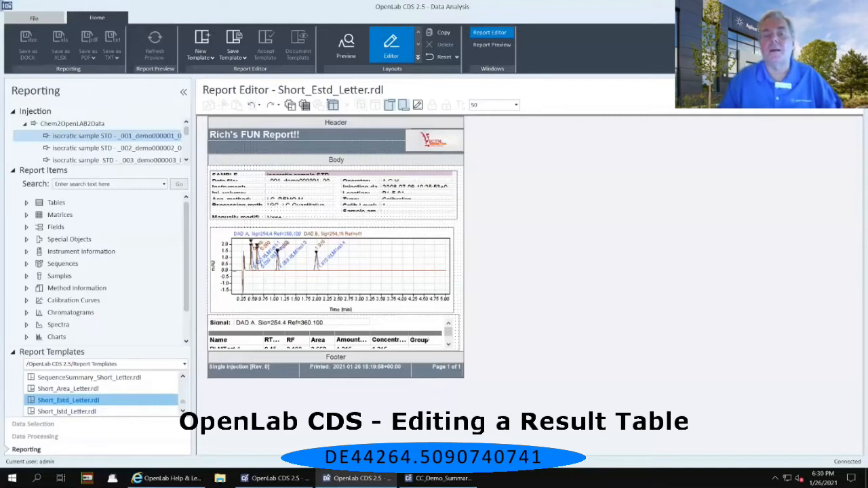
pyautogui.rightClick(419, 339)
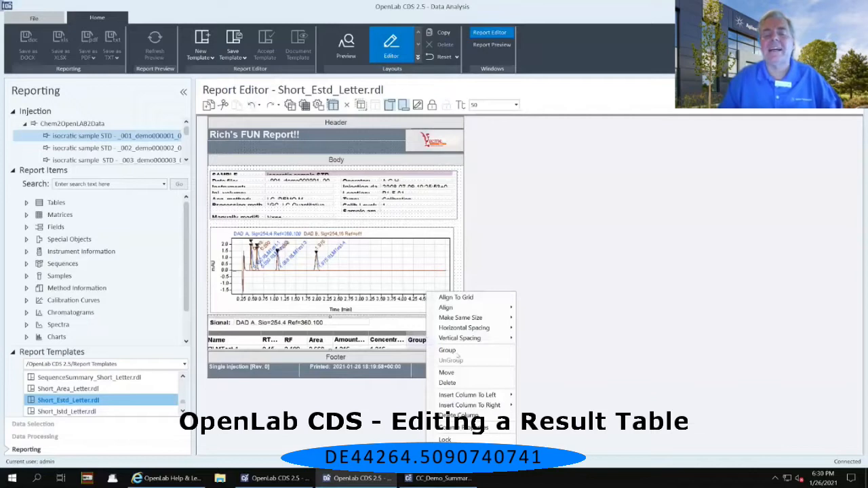
pyautogui.moveTo(448, 382)
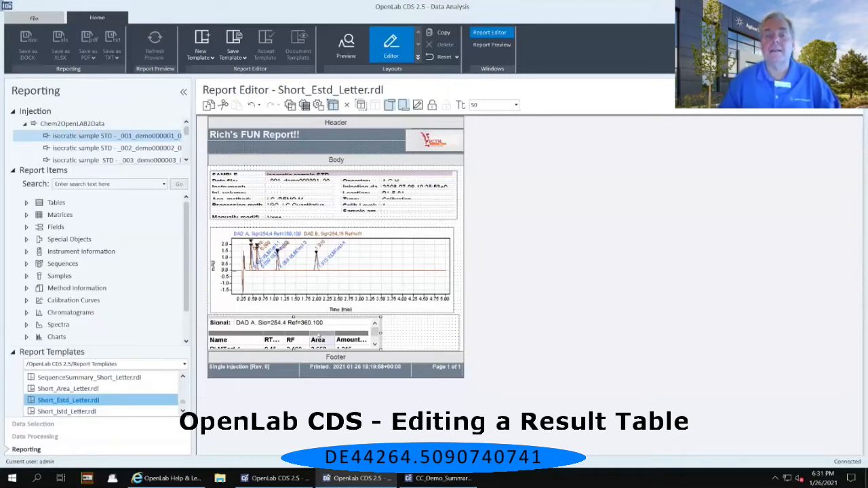
# - Bring up the column editing menu on the Amount column of the result table
pyautogui.rightClick(333, 284)
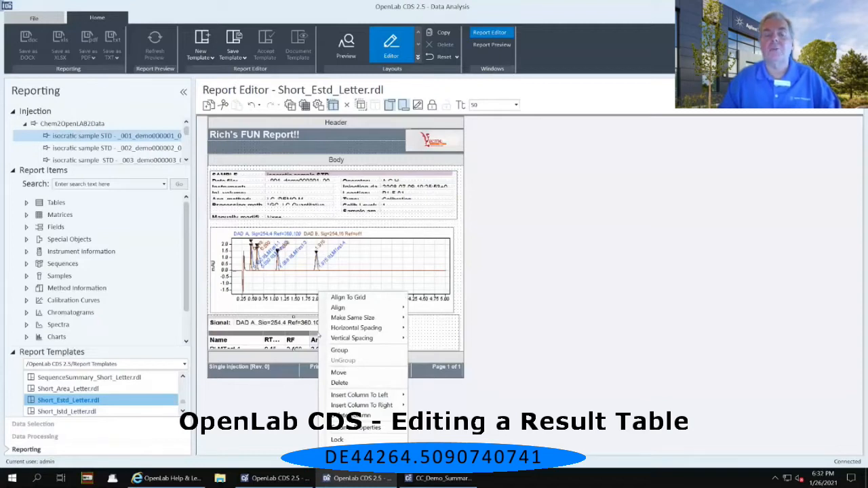
pyautogui.moveTo(360, 395)
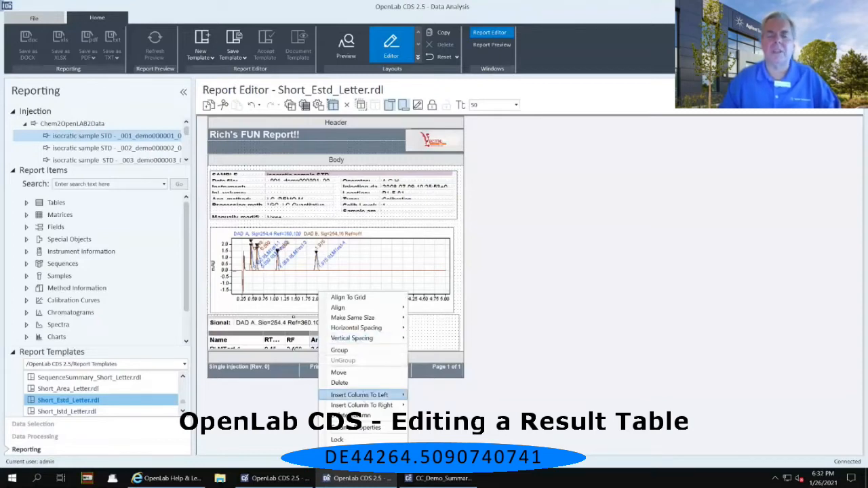
pyautogui.moveTo(361, 405)
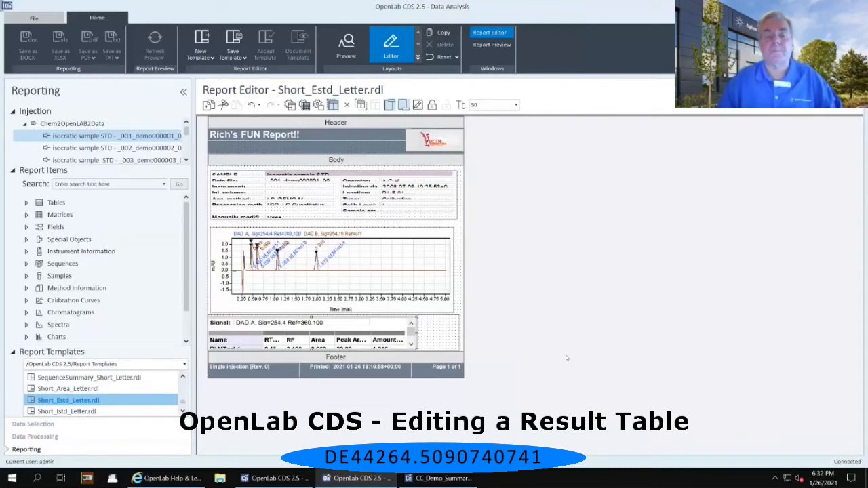
pyautogui.moveTo(350, 337)
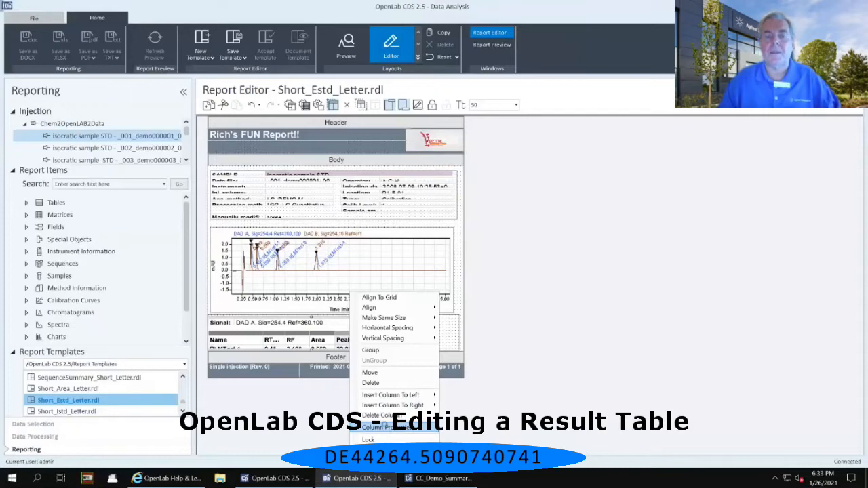
# - Review the Peak Area Percent column's Header Format and Value settings in Column Properties
pyautogui.click(383, 427)
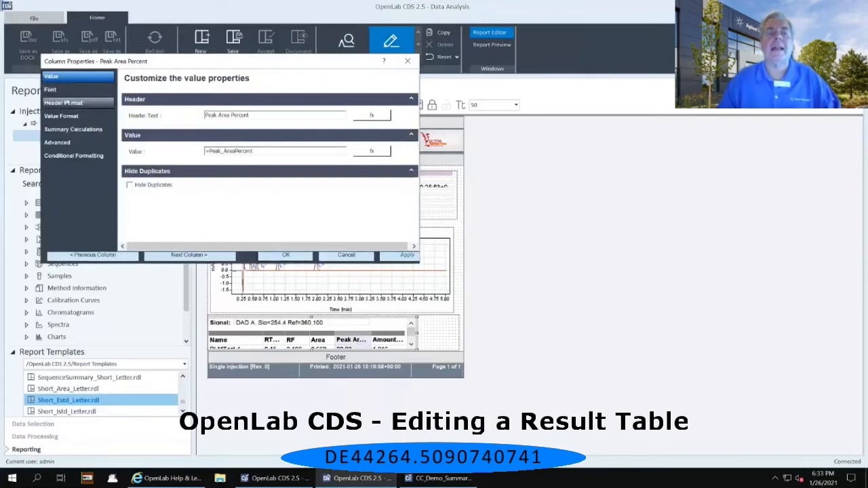
pyautogui.click(63, 102)
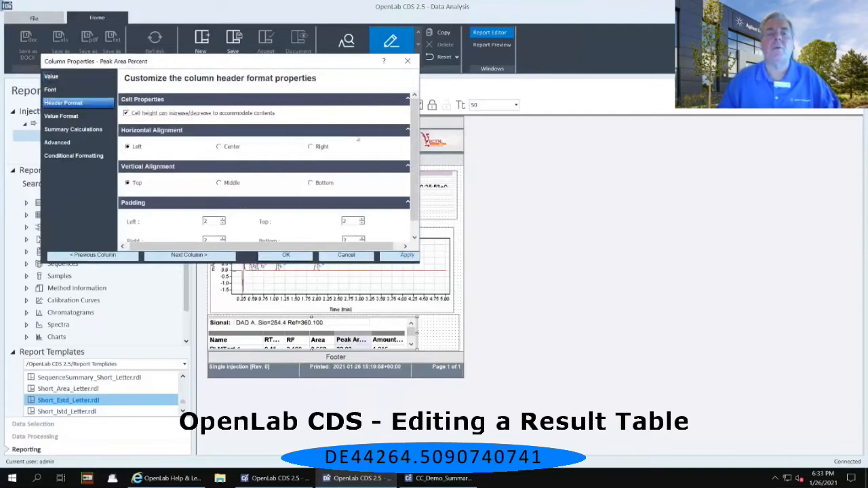
pyautogui.click(50, 76)
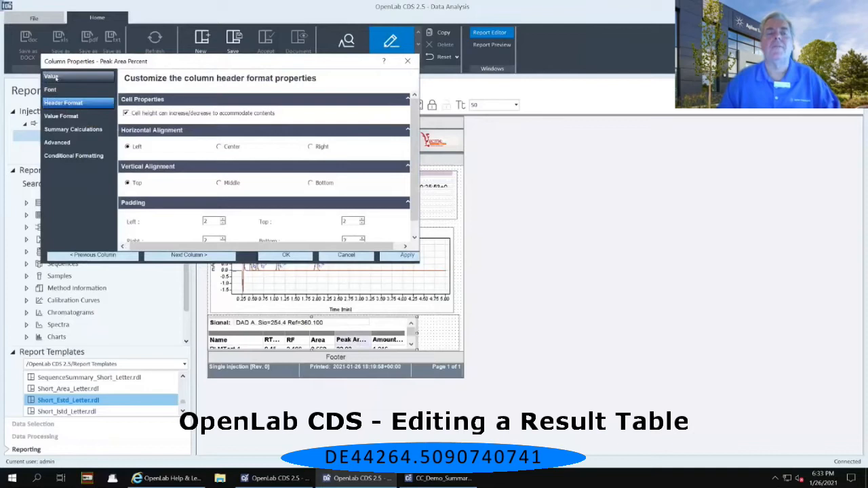
pyautogui.click(51, 76)
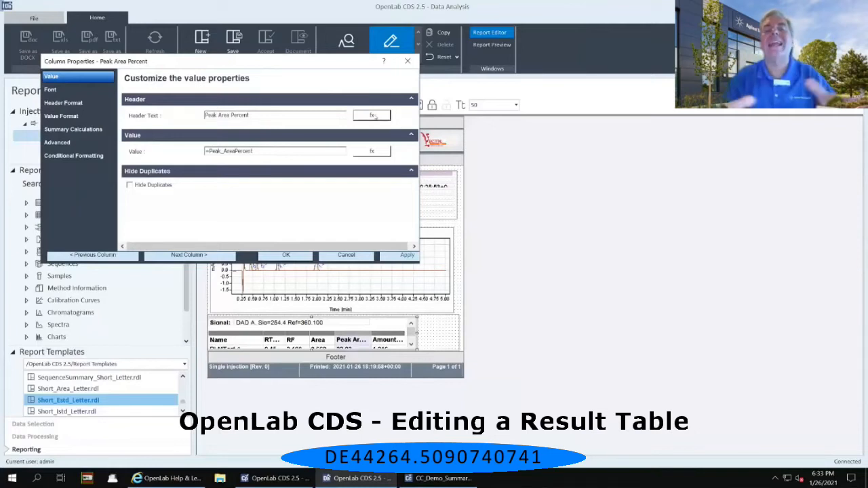
# - Clear the old Peak Area Percent header wording in the Expression Editor
pyautogui.click(371, 115)
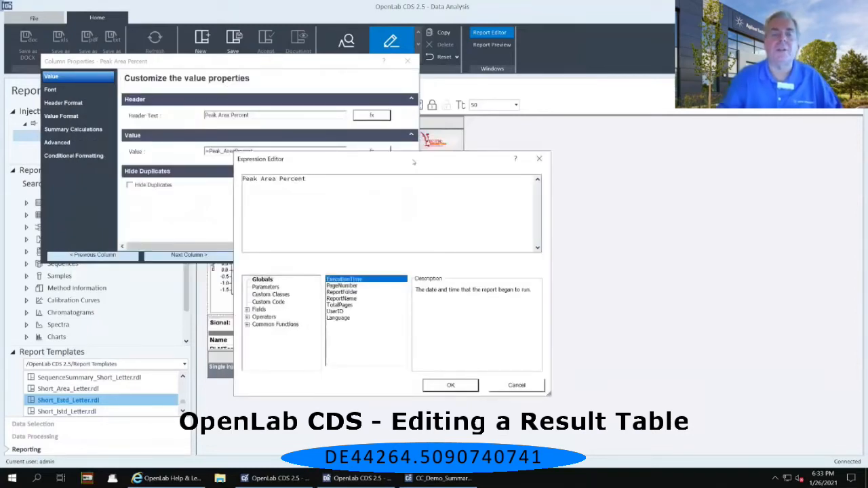
pyautogui.press('Backspace')
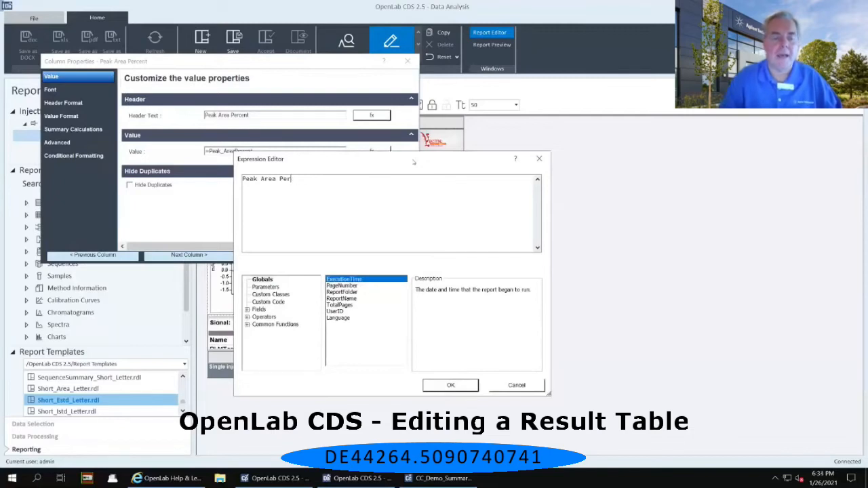
pyautogui.press('BackSpace')
pyautogui.write('Area %')
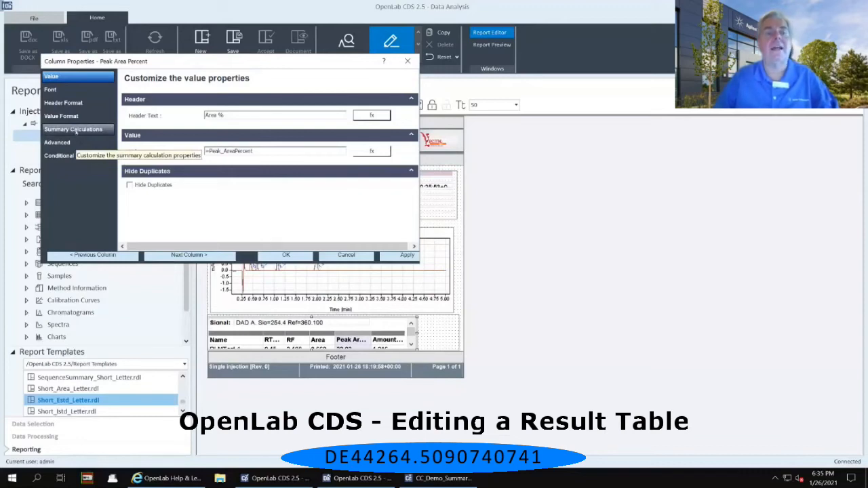
# - Enable the Sum summary calculation for the Area % column and apply the properties
pyautogui.click(73, 128)
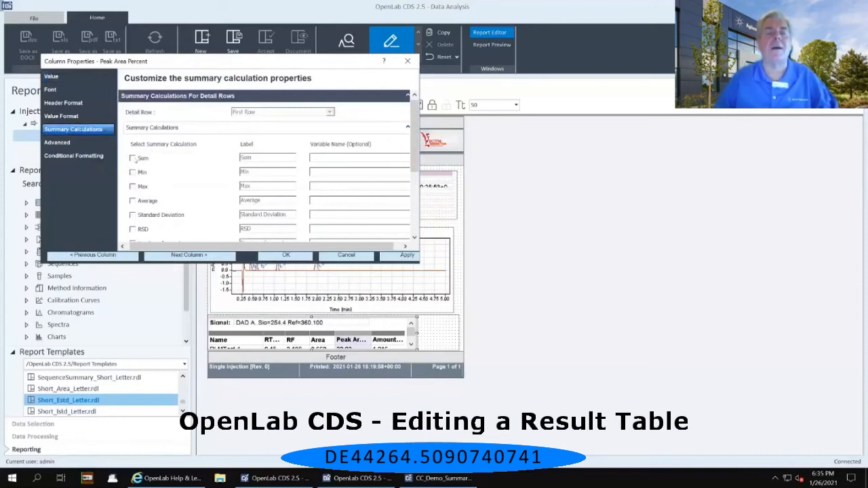
pyautogui.click(133, 158)
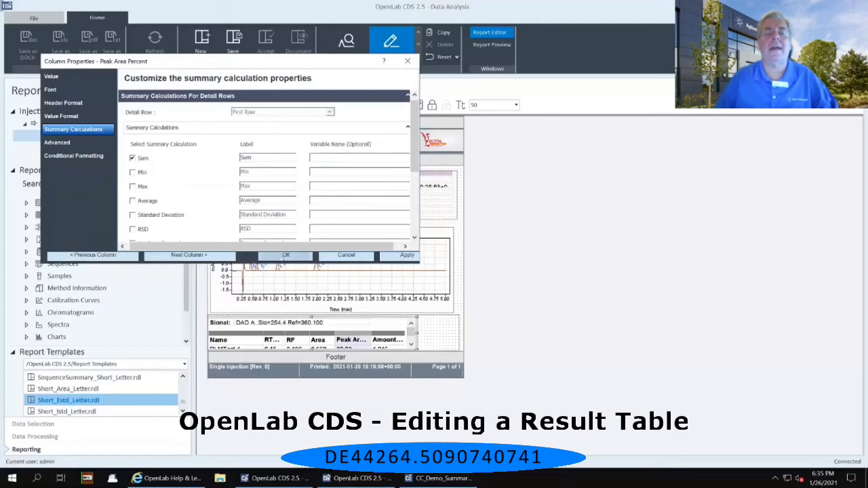
pyautogui.click(286, 255)
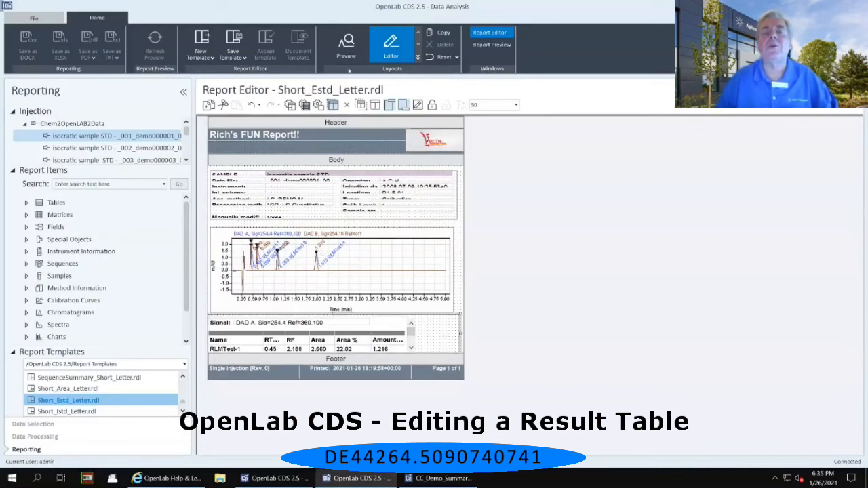
# - Switch to the Report Preview layout
pyautogui.click(345, 45)
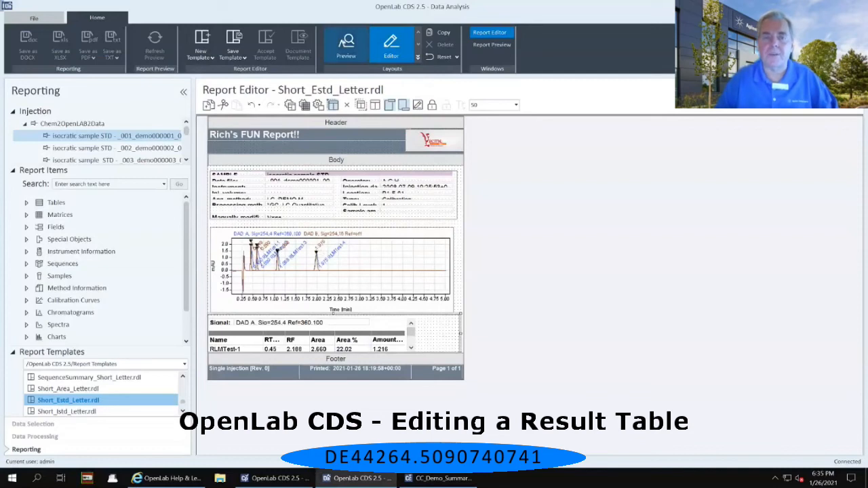
pyautogui.click(345, 44)
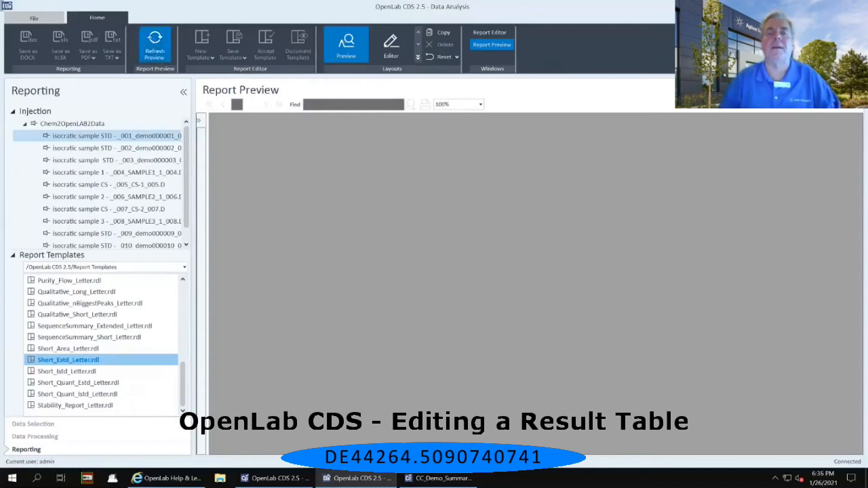
# - Refresh the preview and scroll to the result table's Area % Sum row totalling 100.00
pyautogui.click(155, 44)
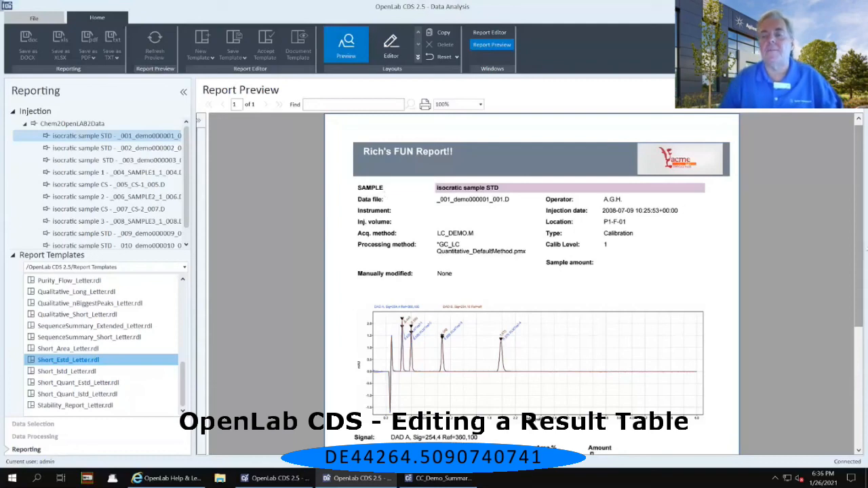
pyautogui.scroll(-3)
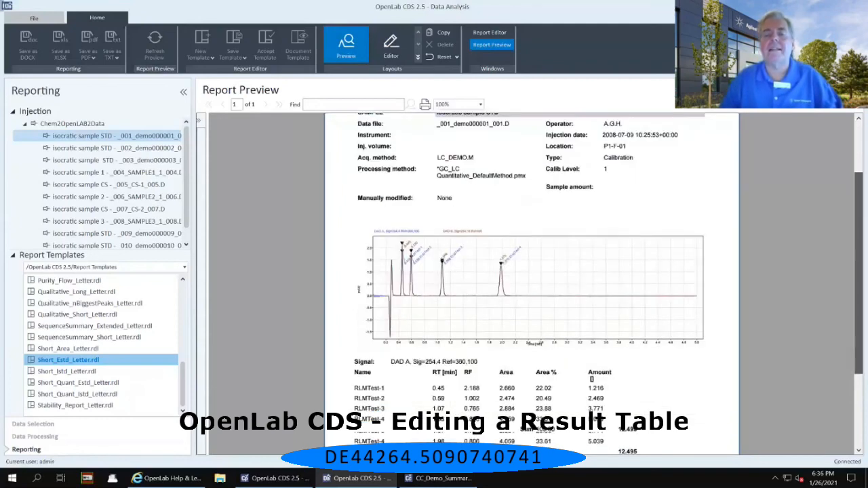
pyautogui.scroll(-3)
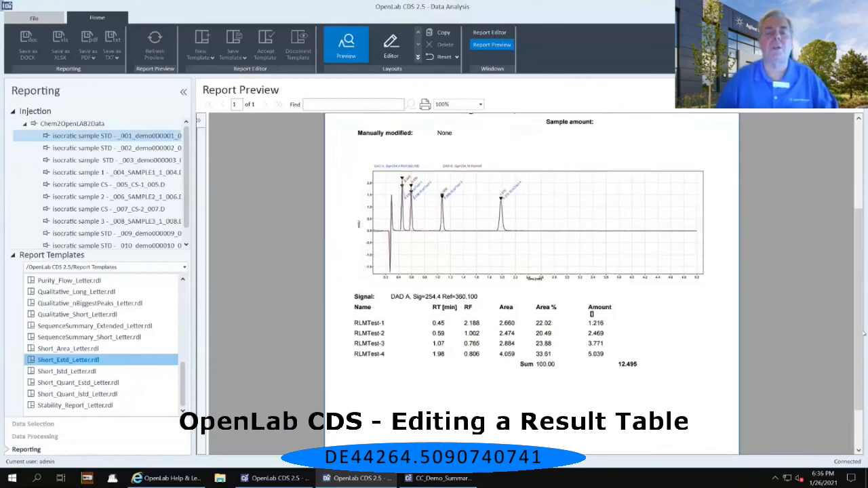